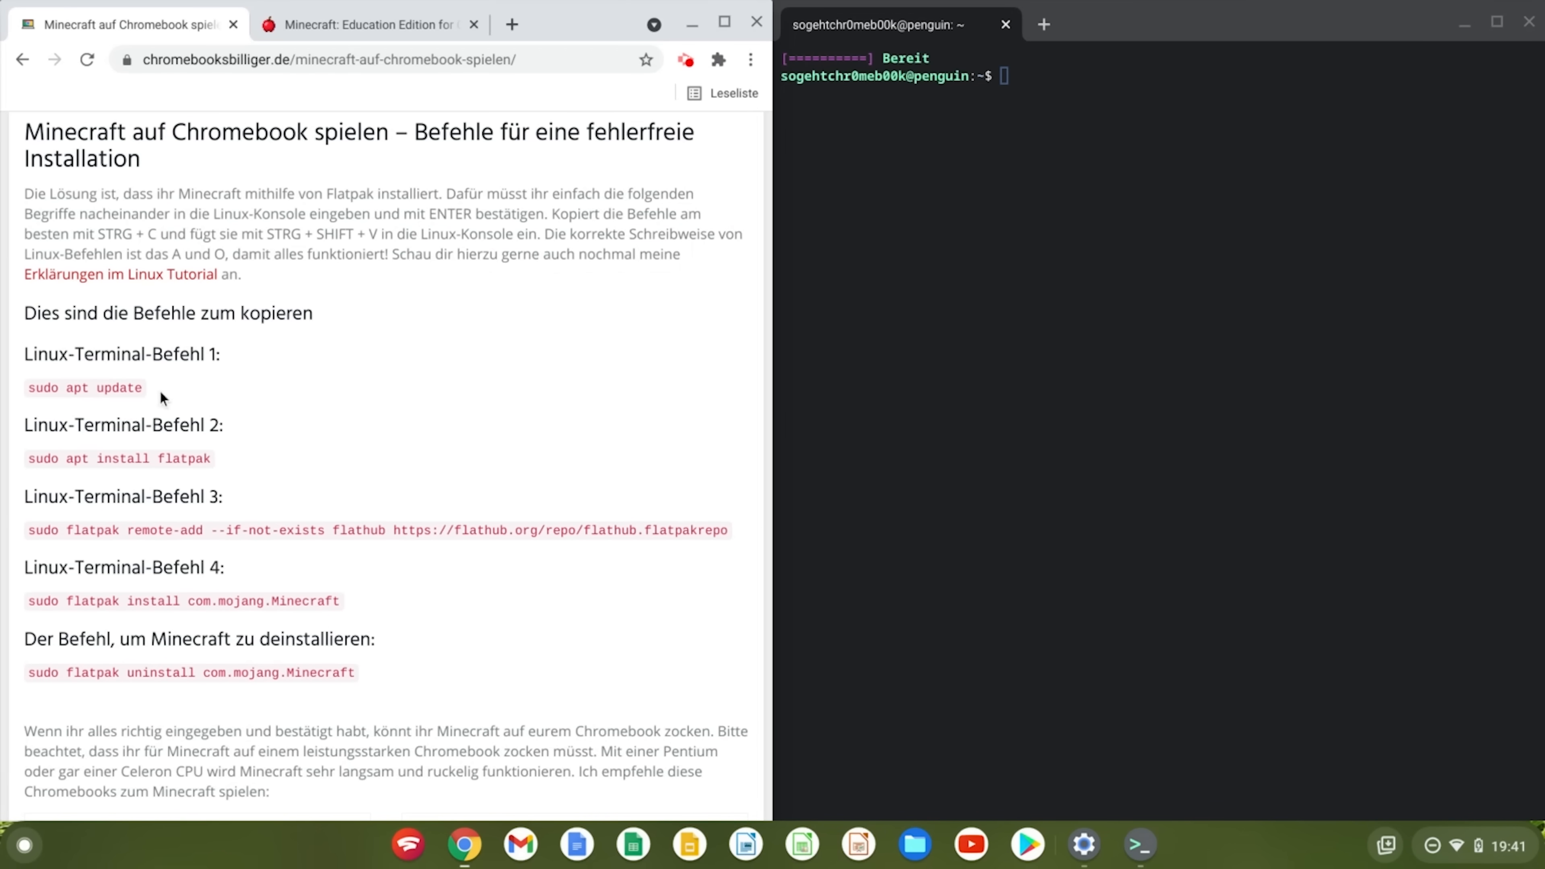
Select the first terminal command, 'sudo apt update', on the guide page for copying
double_click(83, 387)
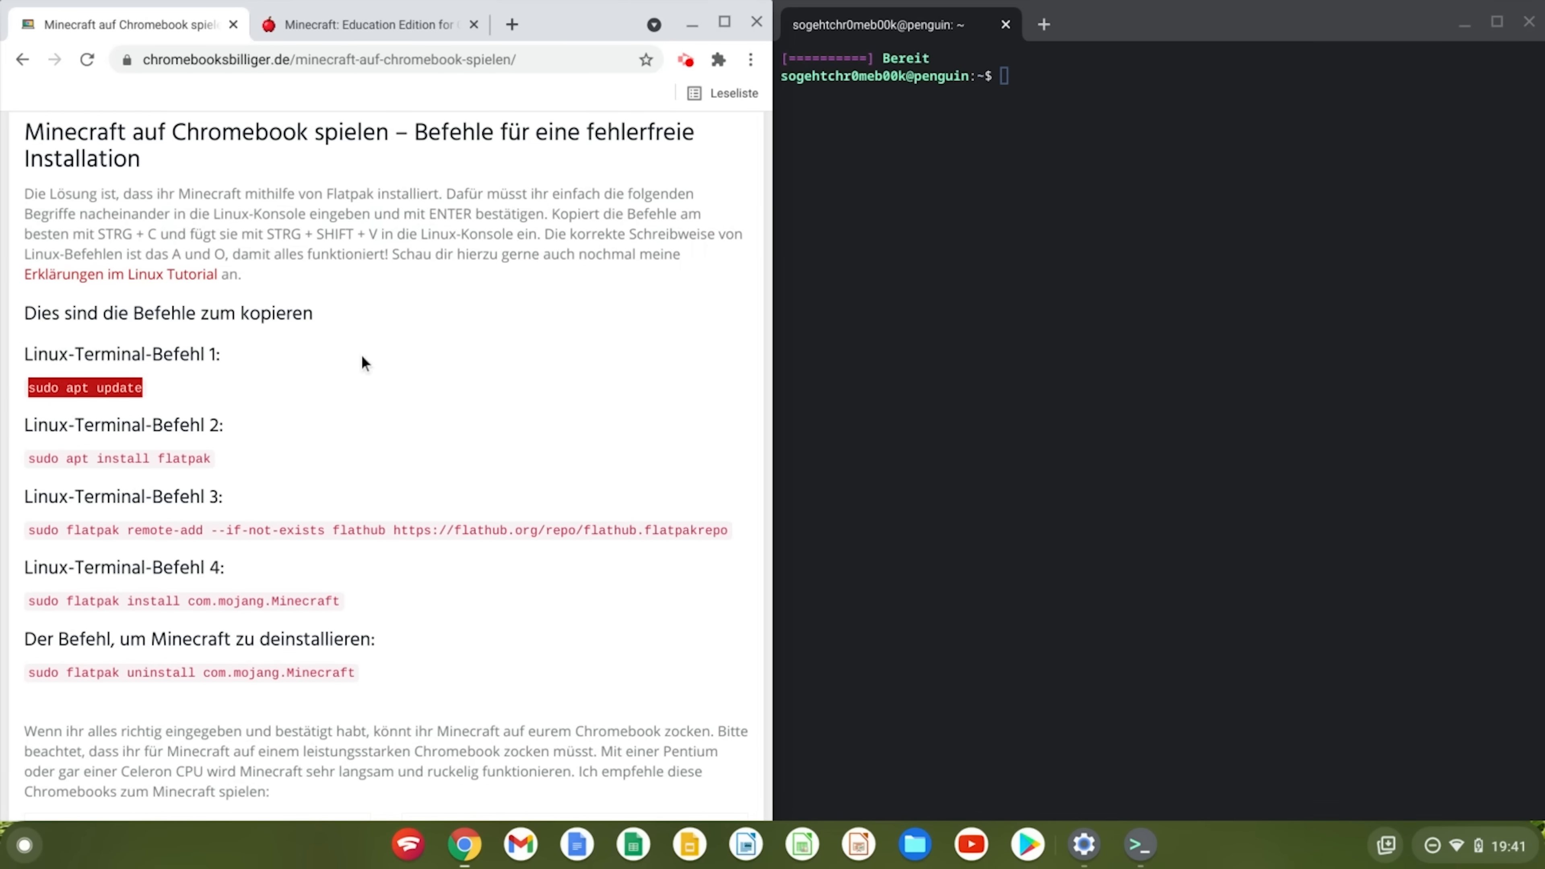